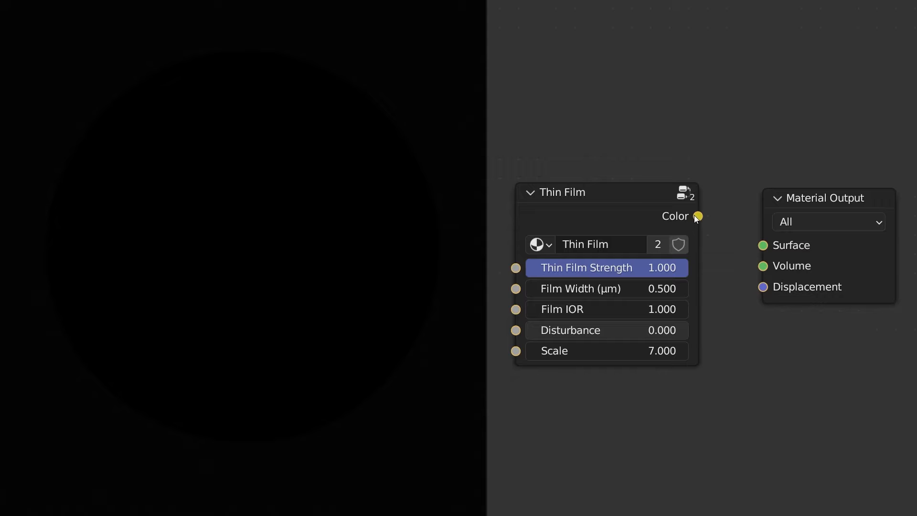
Step: Connect Thin Film colour to the material Surface and set film IOR to 1.33
left_click_drag(697, 216, 761, 245)
type("1.33")
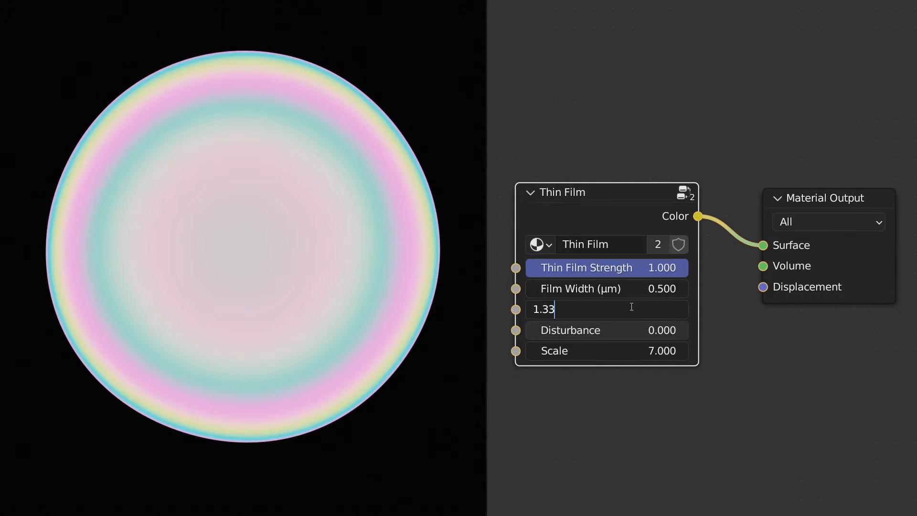
key("Return")
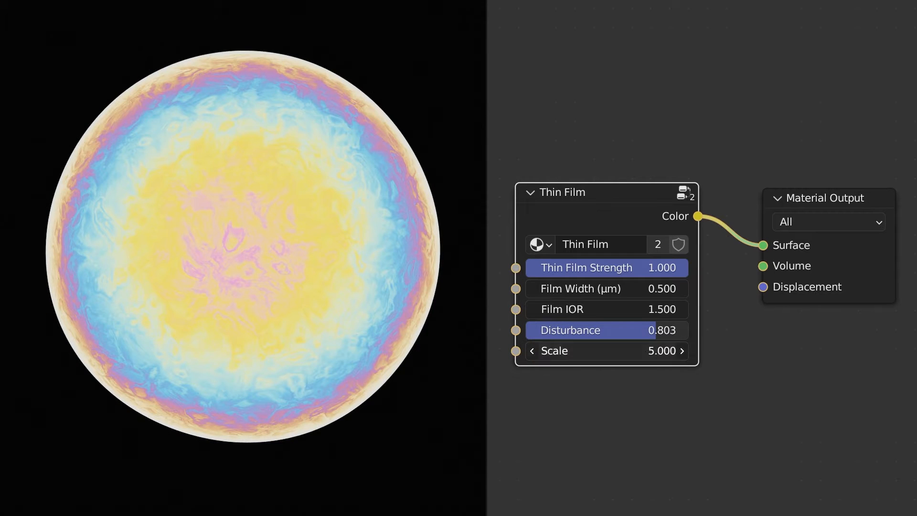
Step: Raise the Thin Film Disturbance to about 0.8 with Scale at 5
left_click_drag(607, 330, 585, 330)
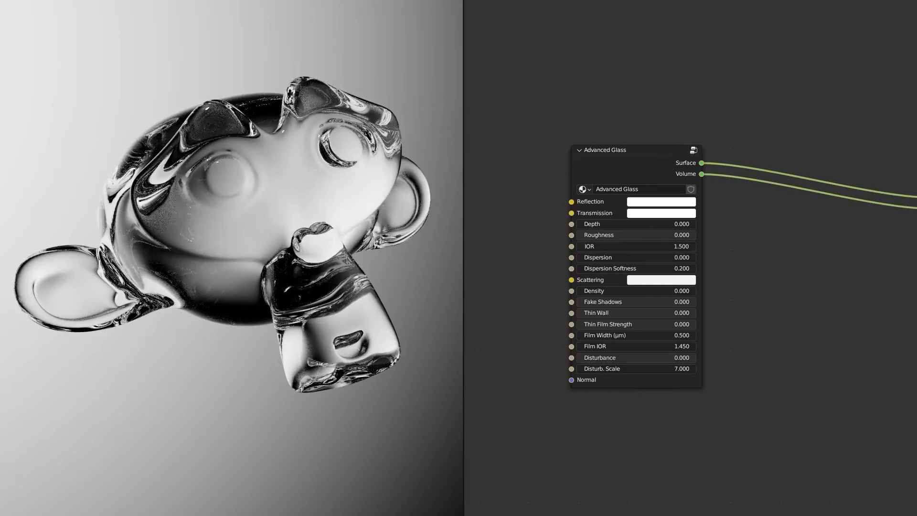
Step: Keep glass reflection white and set Thin Wall to about 0.48, dispersion softness 0.1
left_click(660, 201)
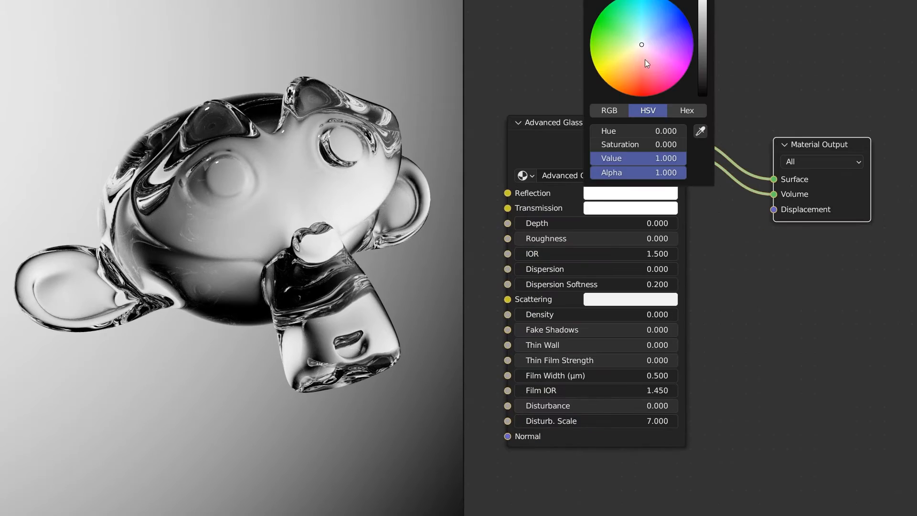
left_click(648, 31)
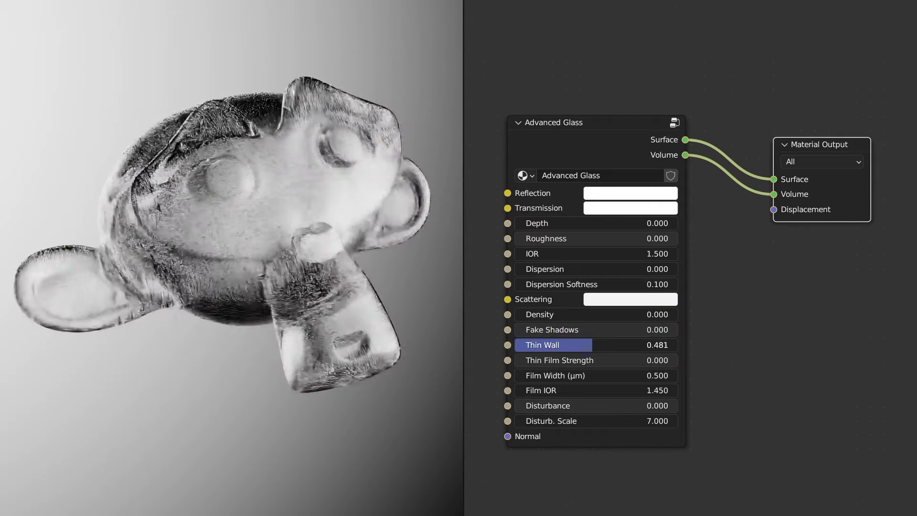
left_click_drag(596, 360, 672, 360)
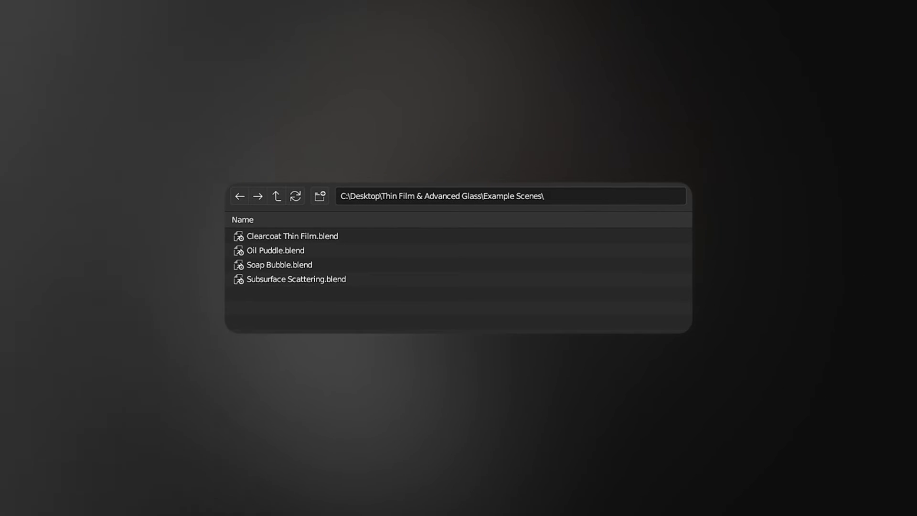
Step: Open Soap Bubble.blend from the Example Scenes folder
double_click(280, 264)
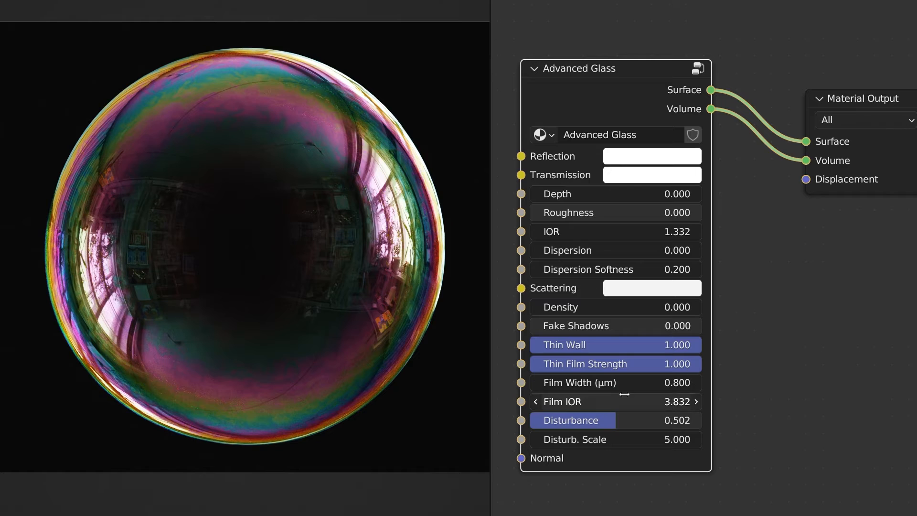